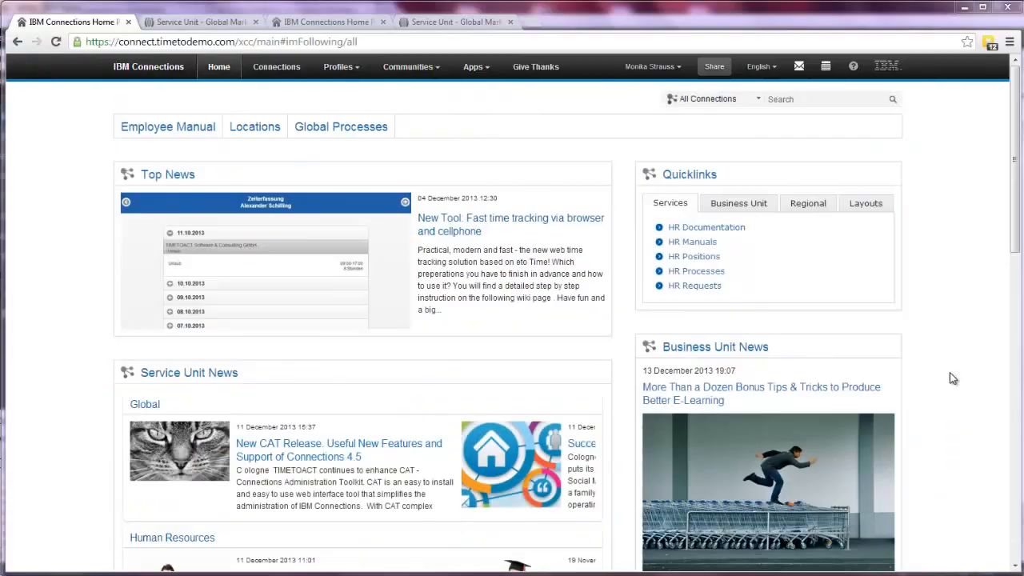
mouse_move(644, 316)
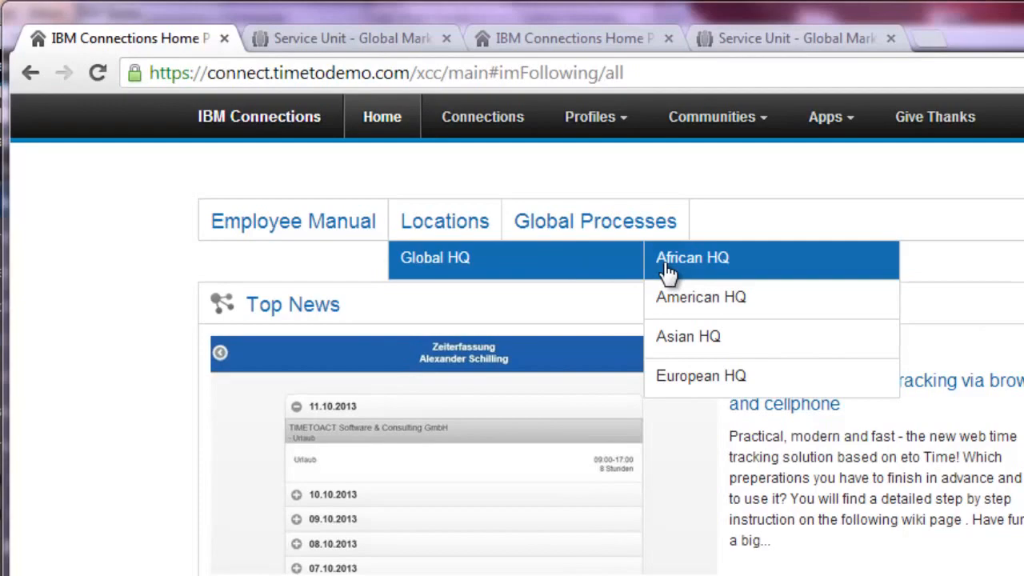
mouse_move(686, 336)
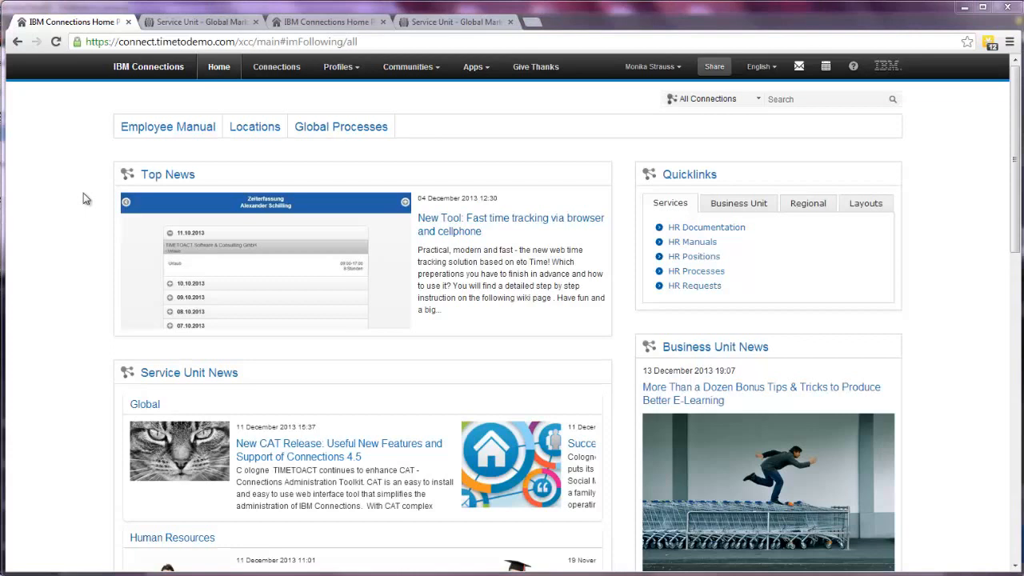
mouse_move(302, 216)
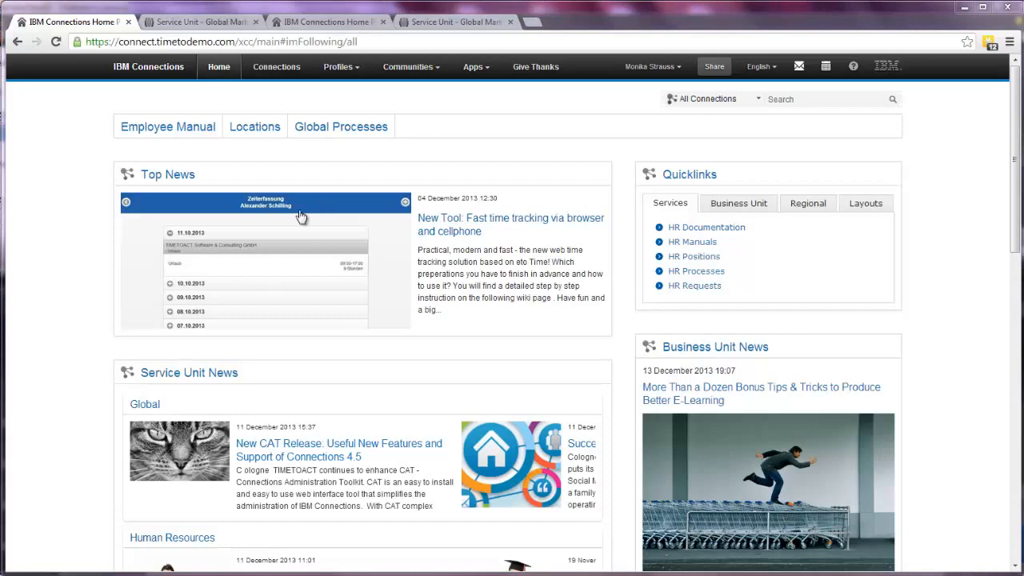
mouse_move(319, 288)
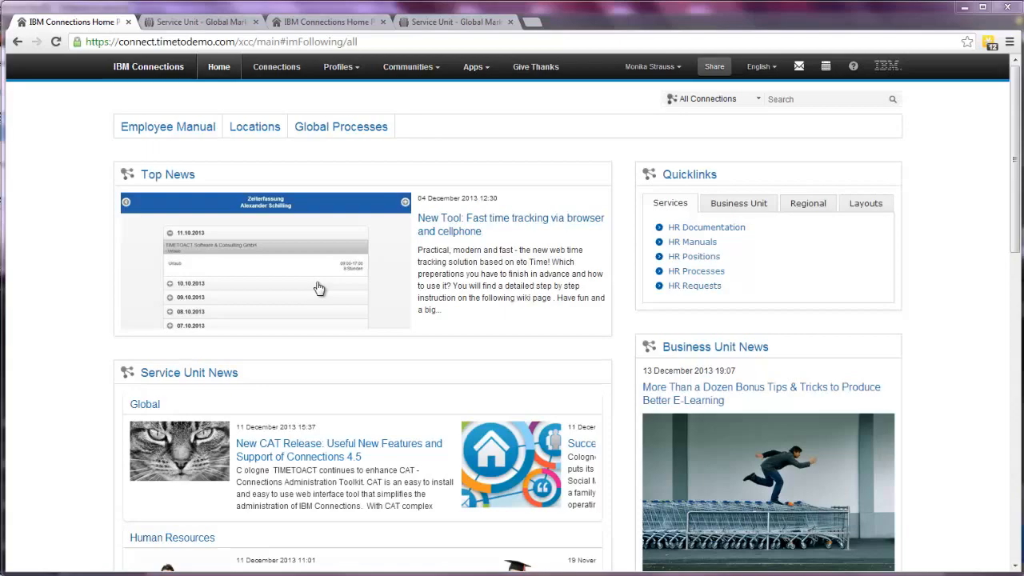
Advance the Global news carousel twice to the Administration Toolkit entry and like it
scroll("down", 3)
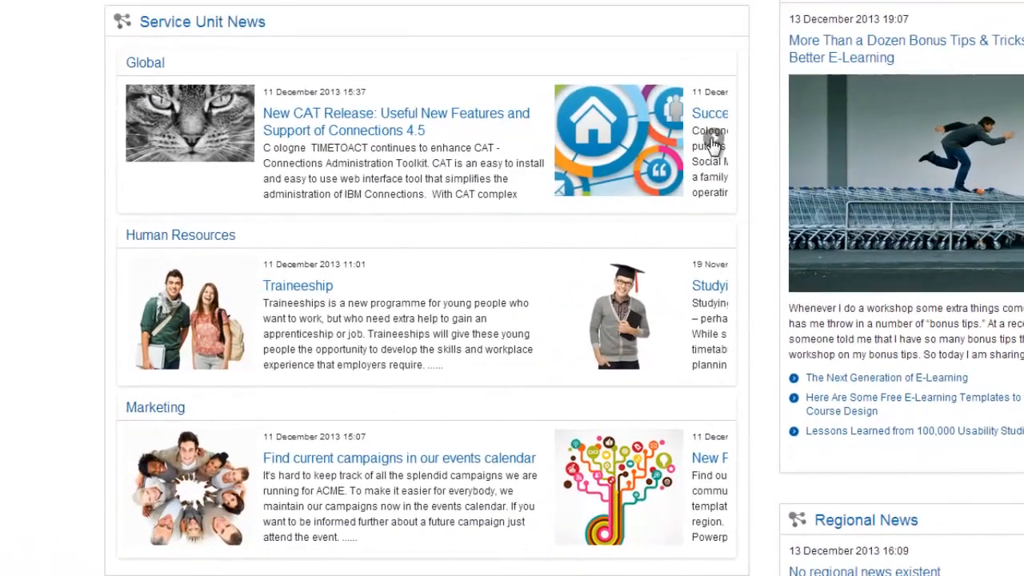
left_click(717, 135)
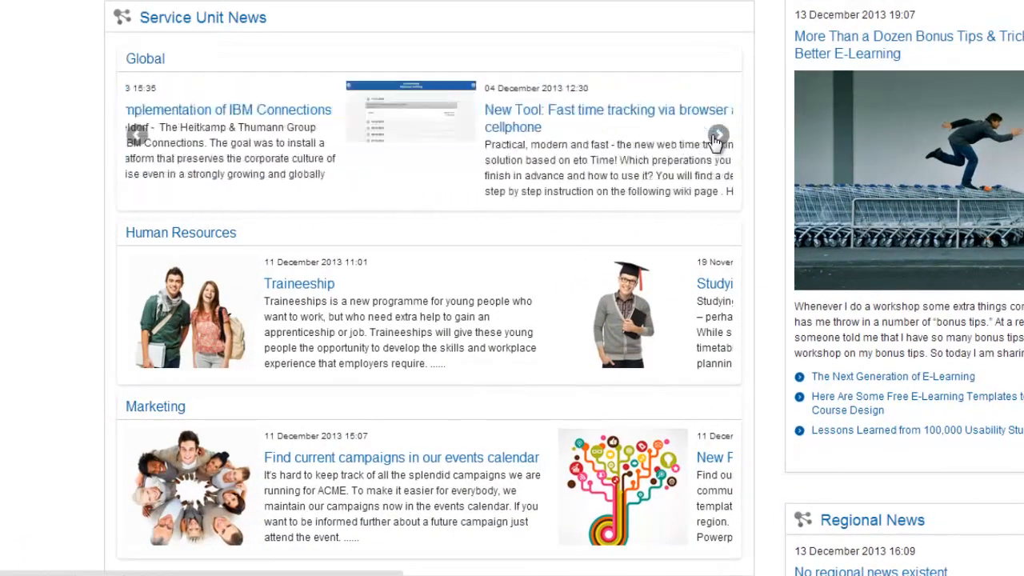
left_click(718, 134)
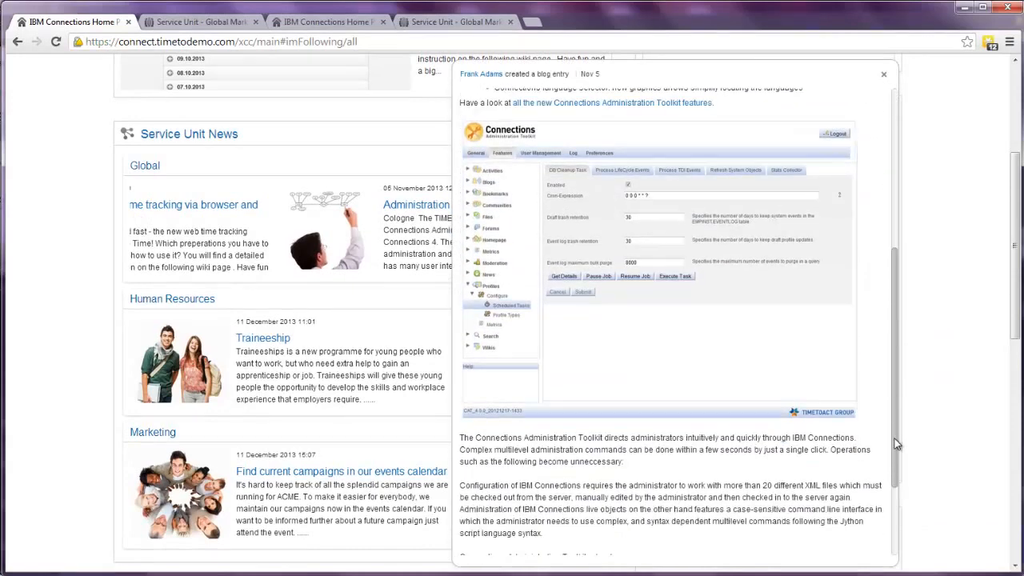
scroll("down", 3)
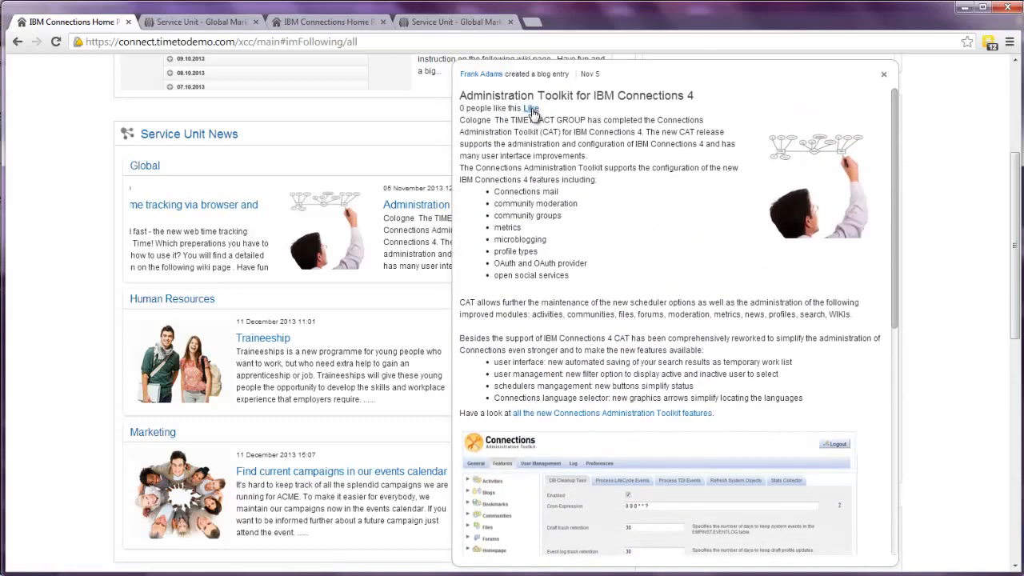
left_click(534, 108)
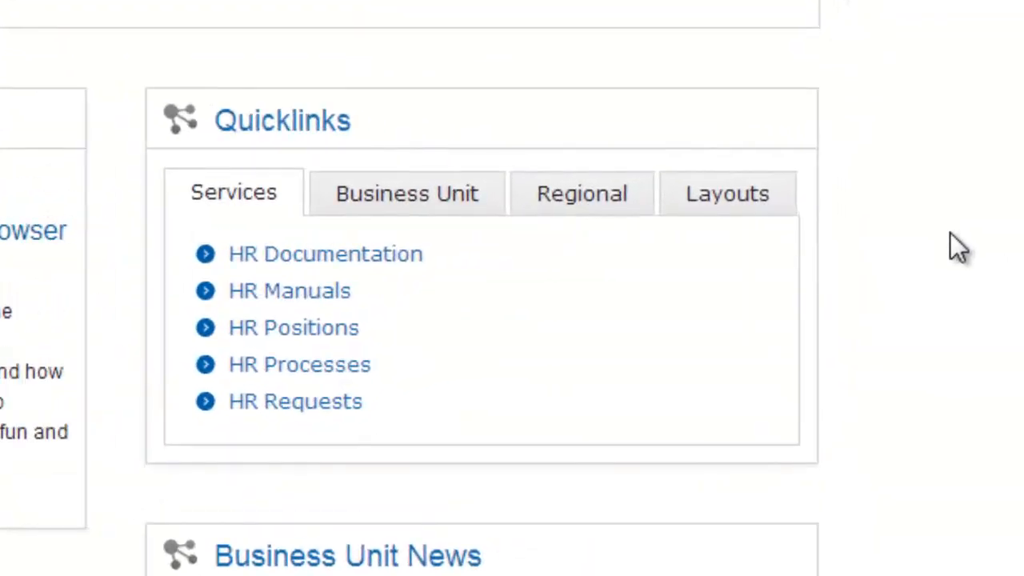
mouse_move(582, 194)
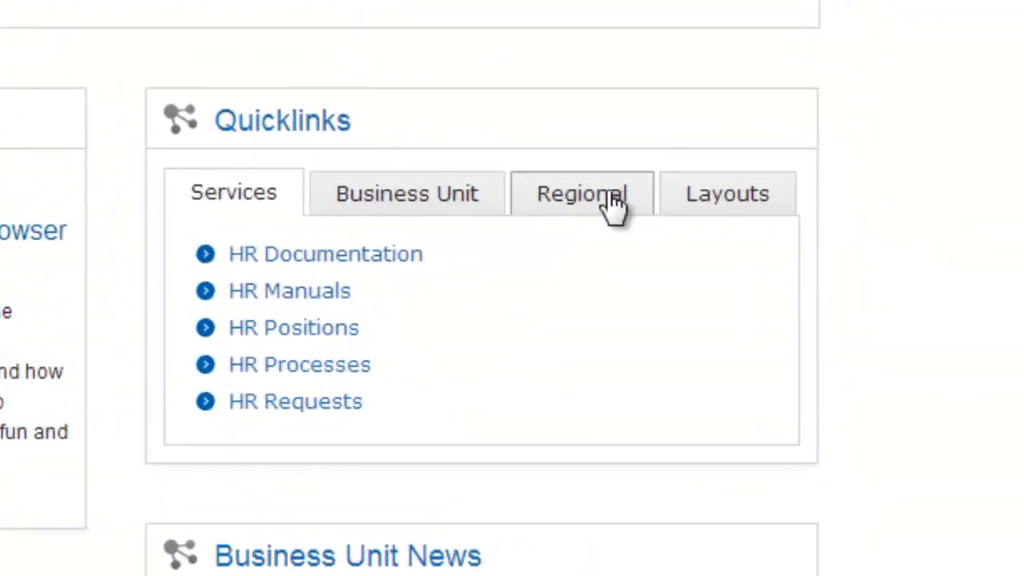
Show the Business Unit links, then the Regional links, in Quicklinks
left_click(406, 193)
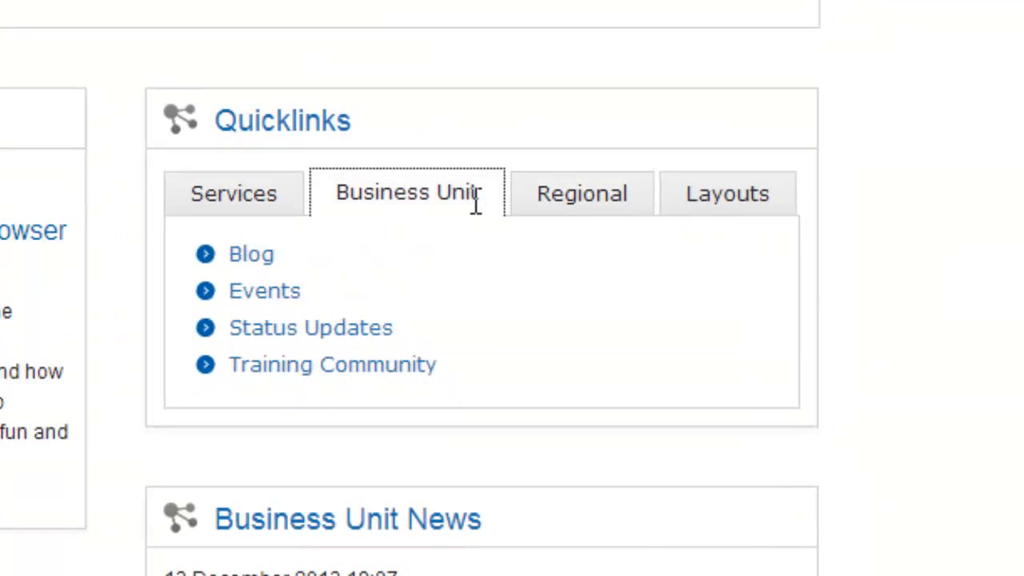
left_click(582, 193)
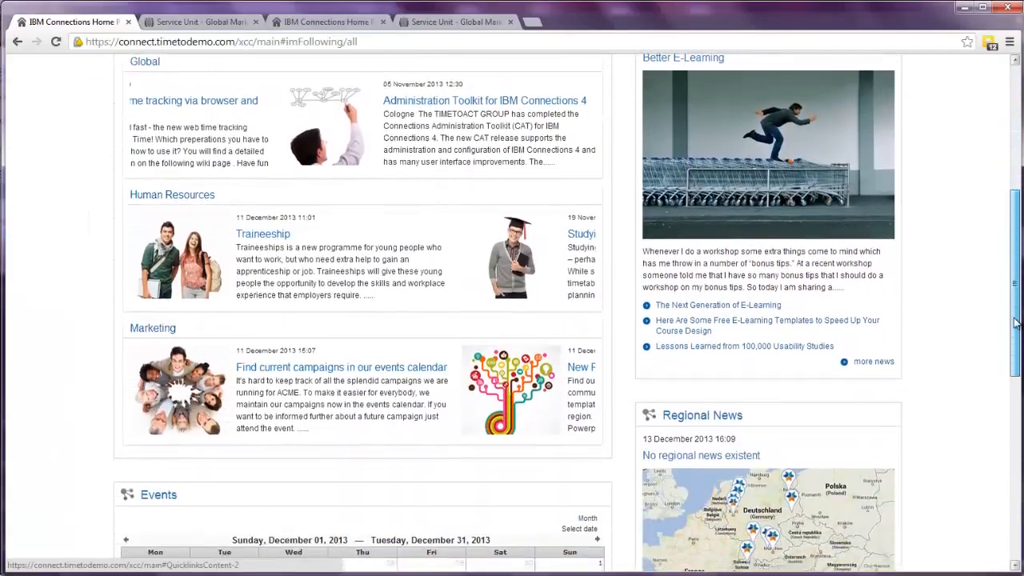
scroll("down", 3)
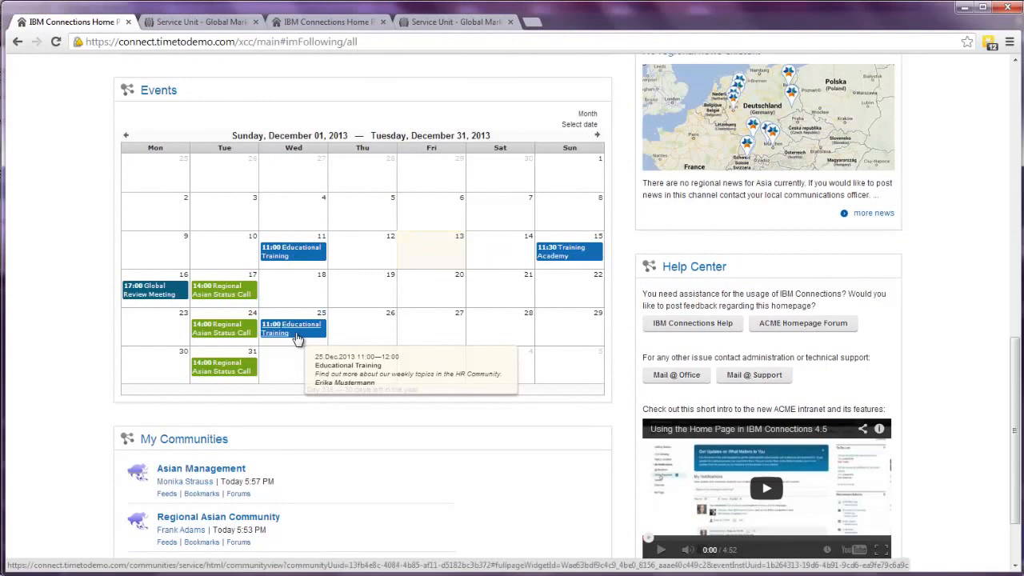
left_click(292, 328)
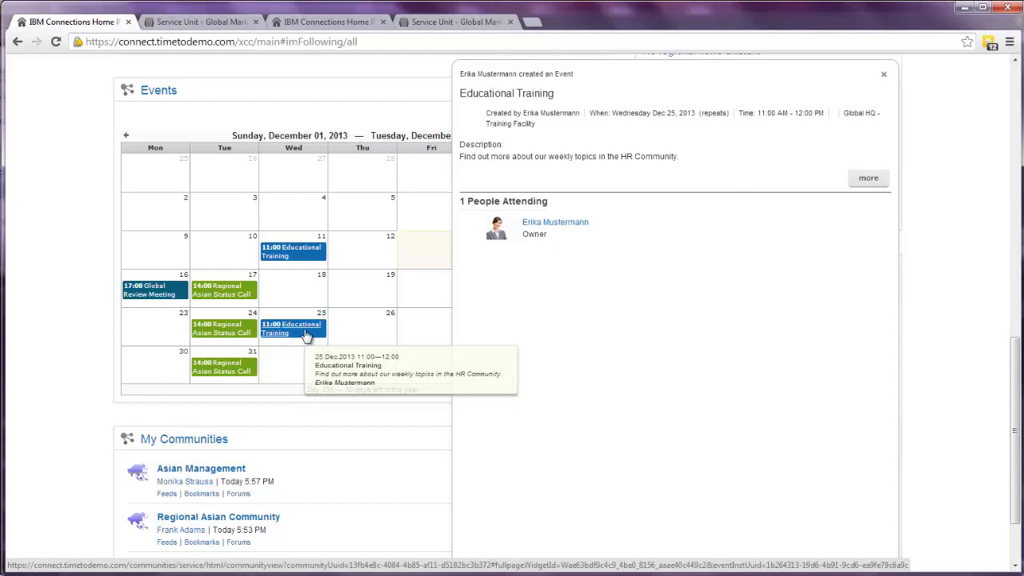
left_click(883, 73)
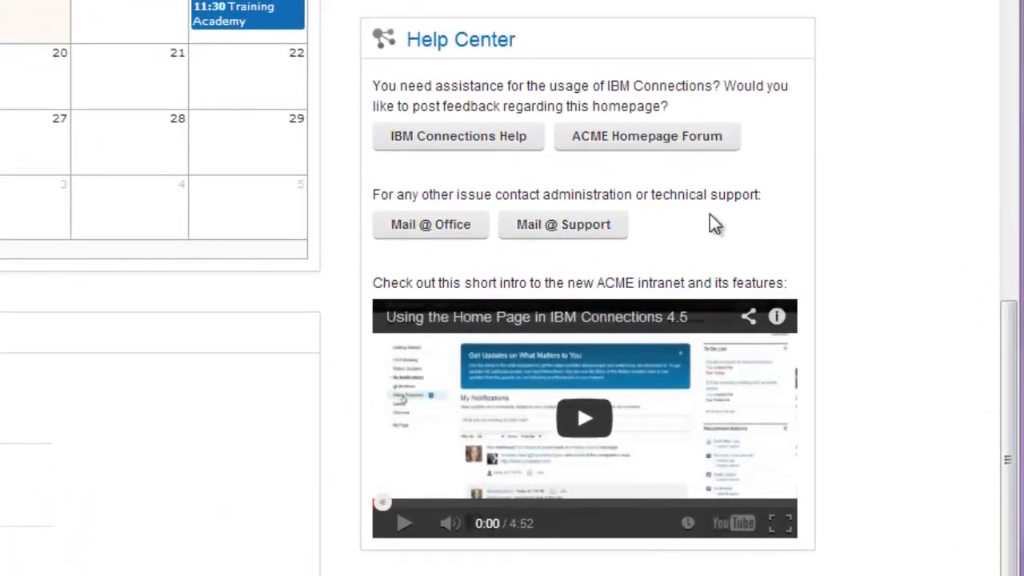
mouse_move(790, 264)
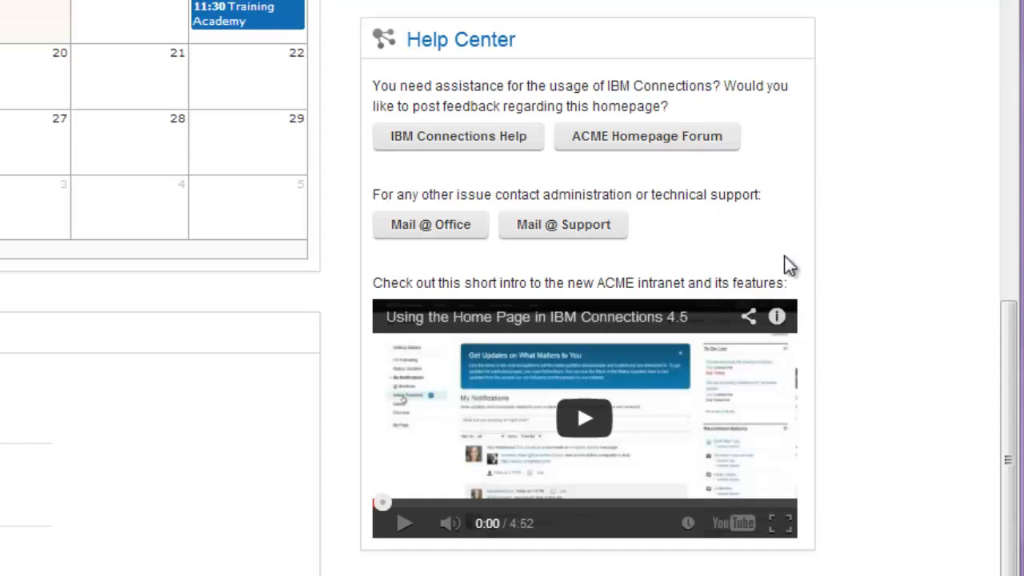
mouse_move(806, 246)
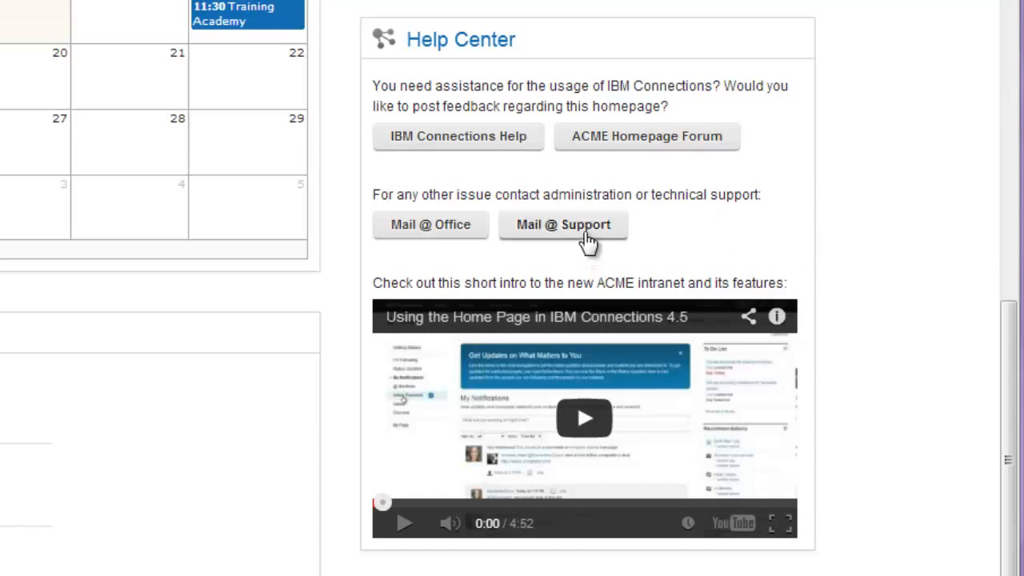
mouse_move(812, 256)
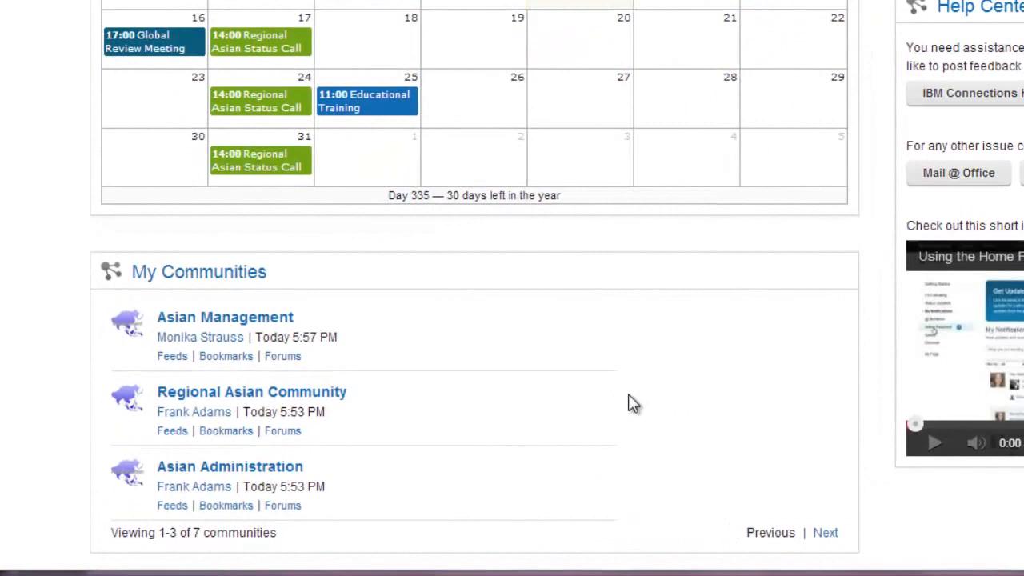
Scroll down past the Help Center and My Communities widgets
scroll("down", 3)
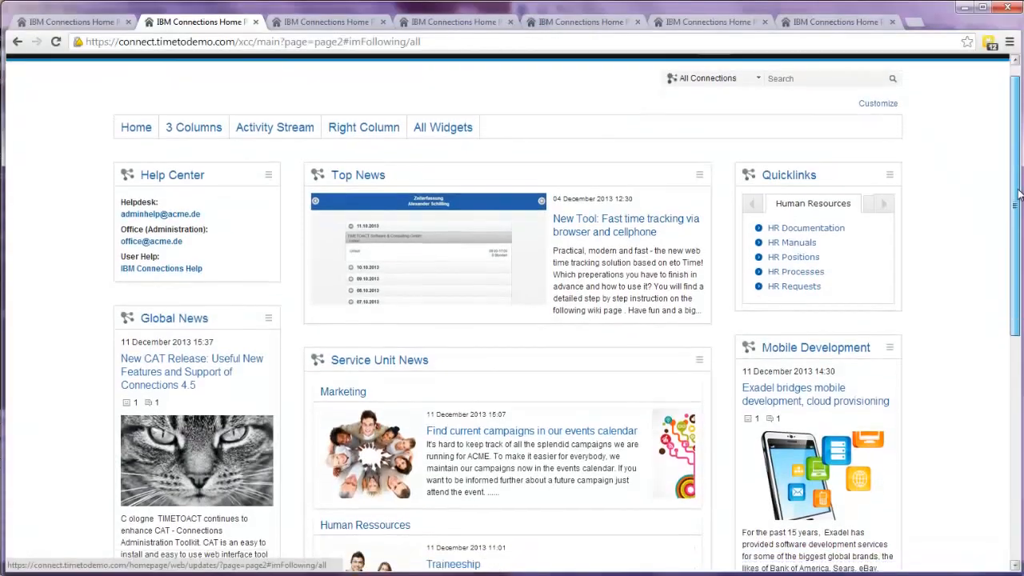
Scroll down through the widgets of the page3 layout
scroll("down", 3)
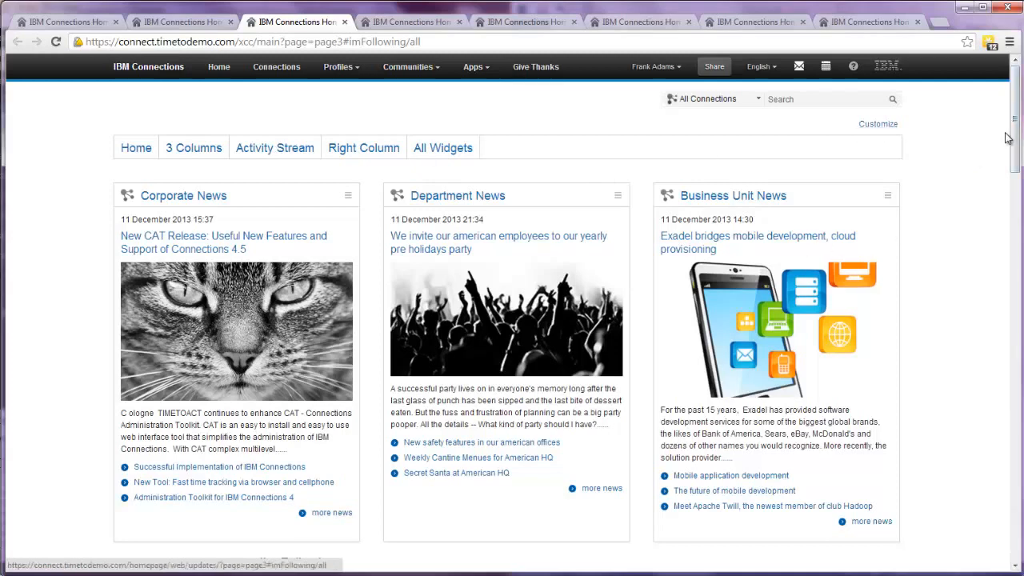
scroll("down", 3)
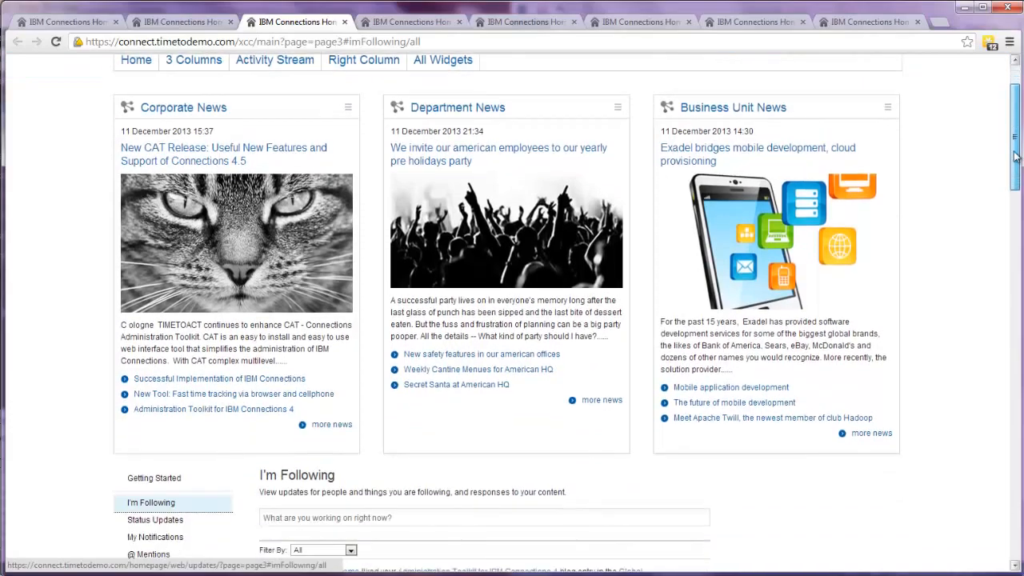
scroll("down", 3)
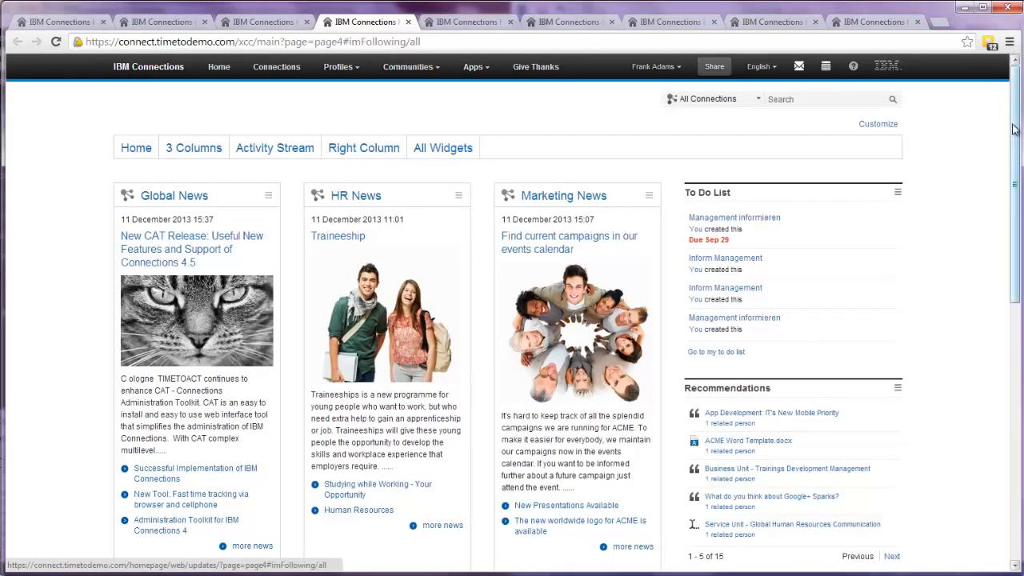
scroll("down", 3)
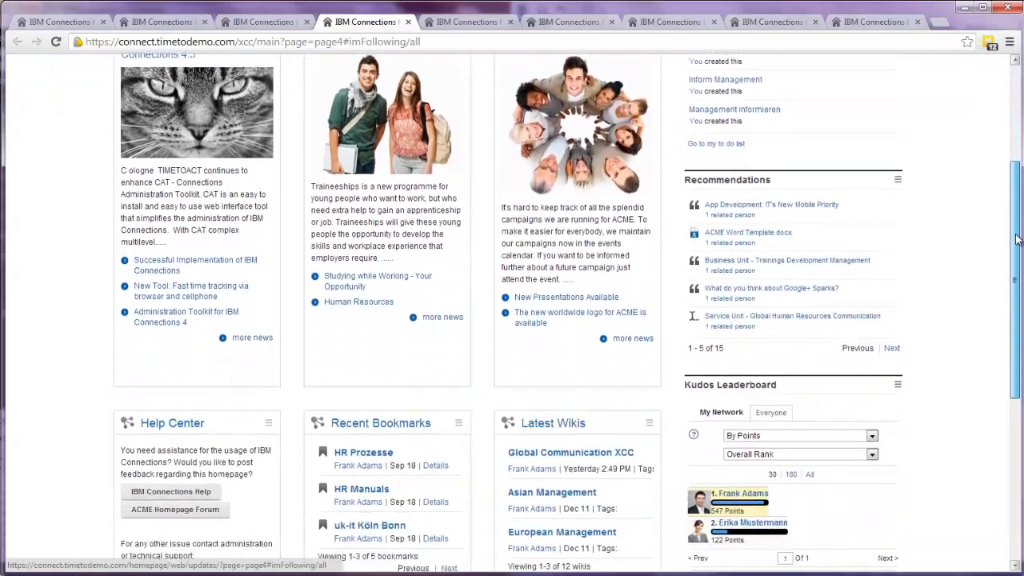
scroll("down", 3)
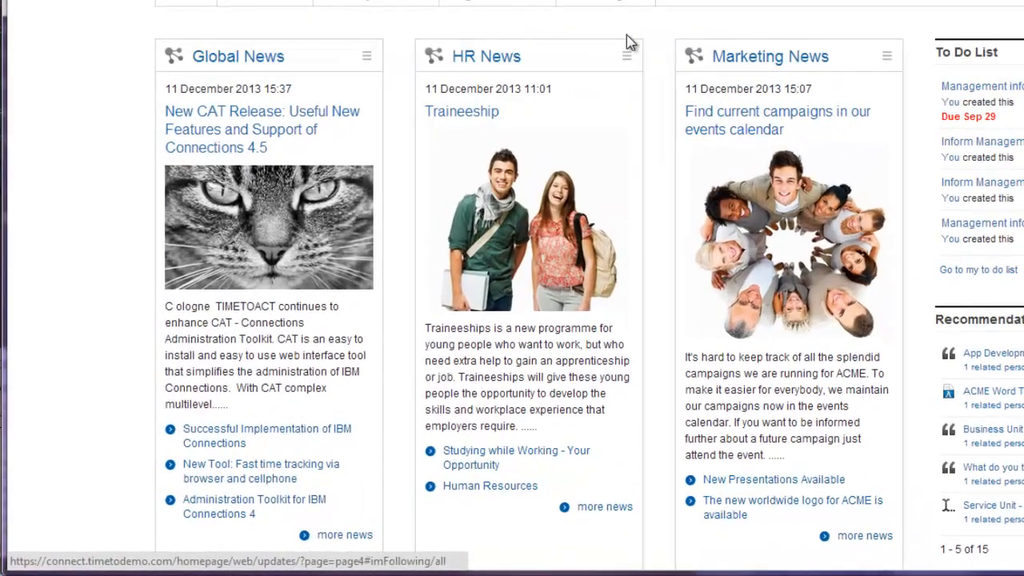
Enable Show Likes and Comments in the HR News widget settings and save the widget
left_click(627, 55)
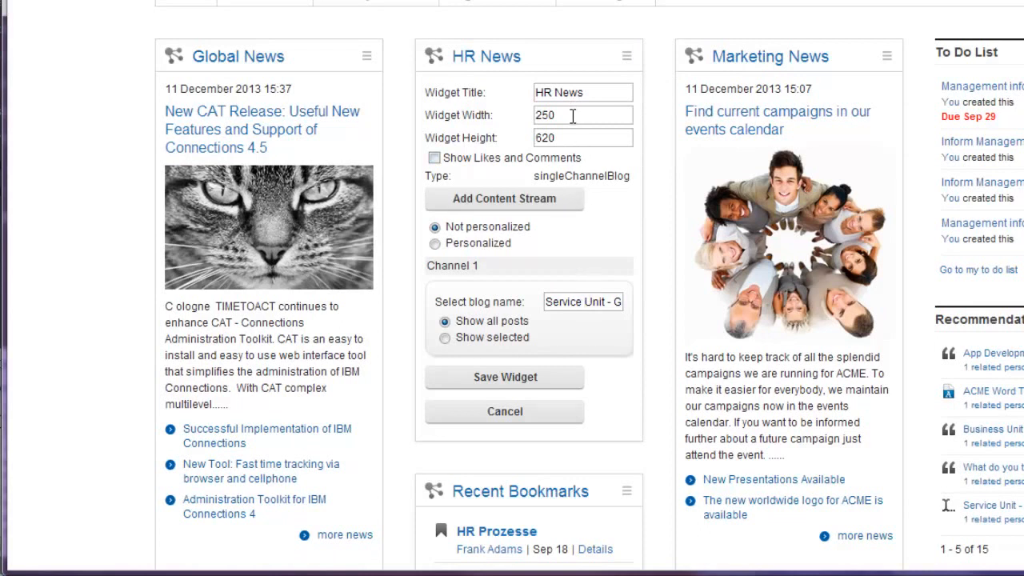
mouse_move(424, 184)
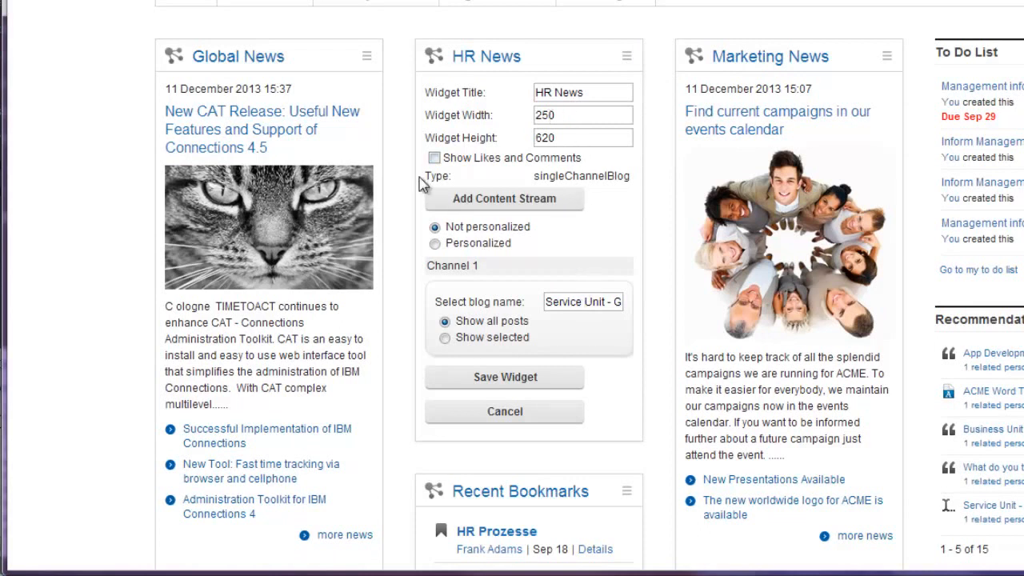
left_click(434, 158)
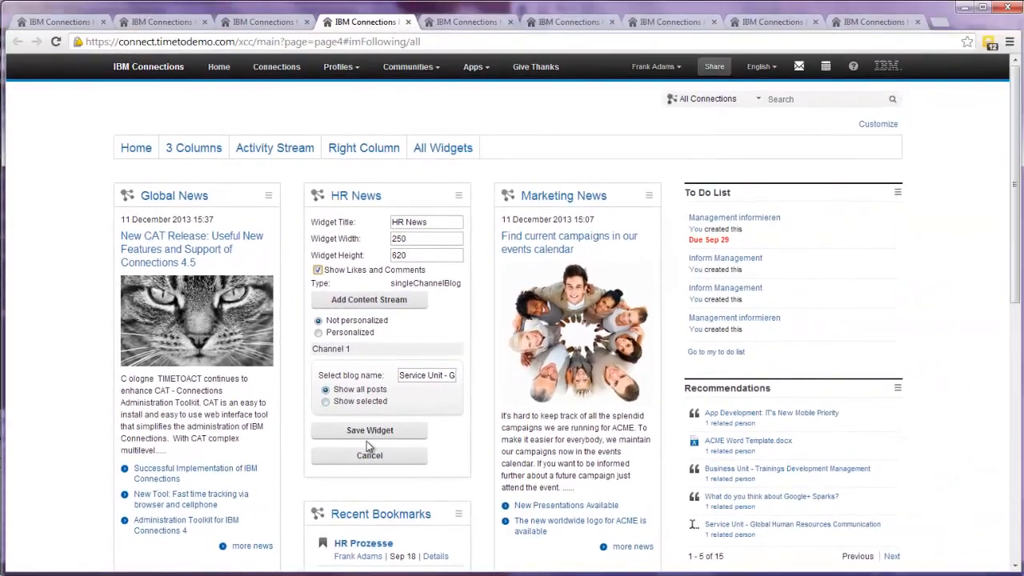
left_click(369, 430)
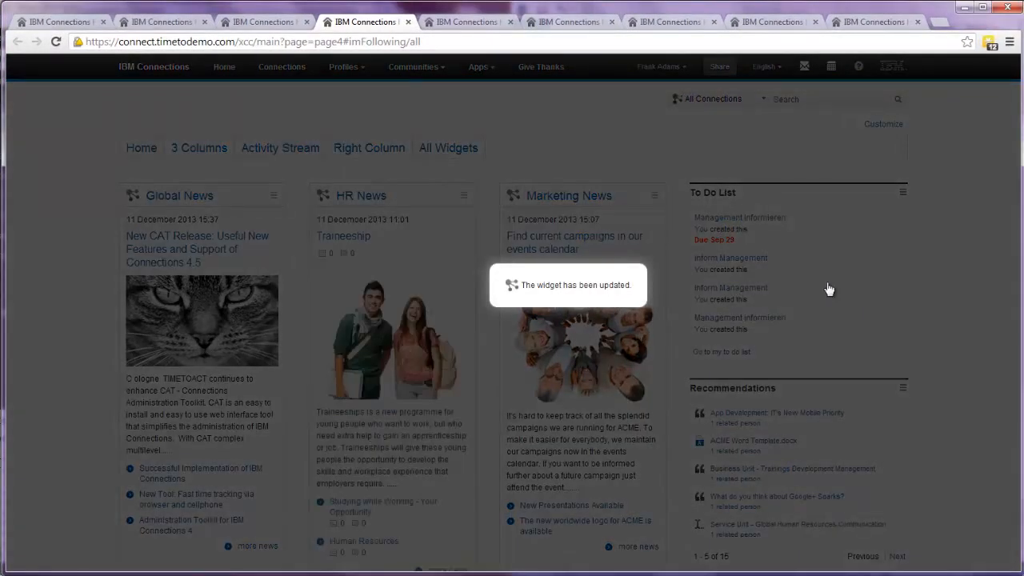